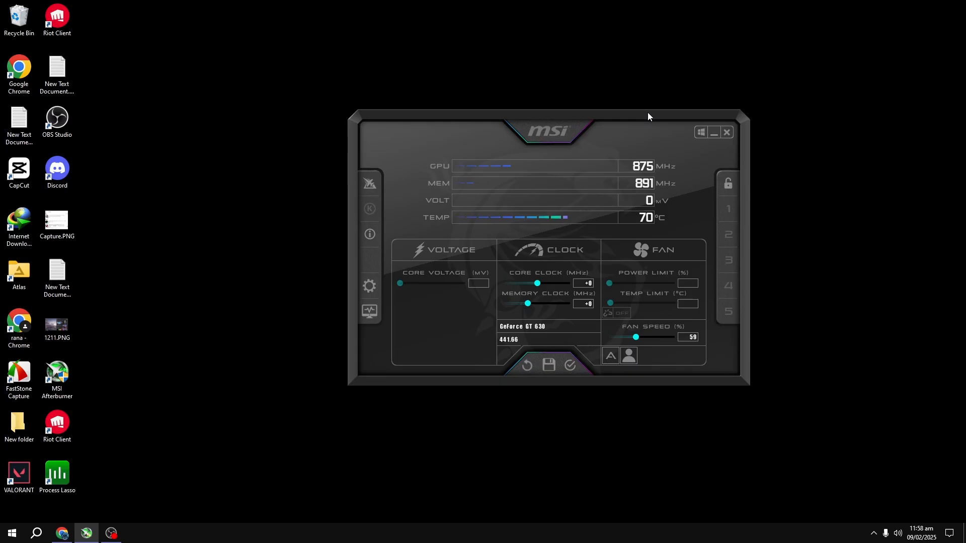
mouse_move(581, 240)
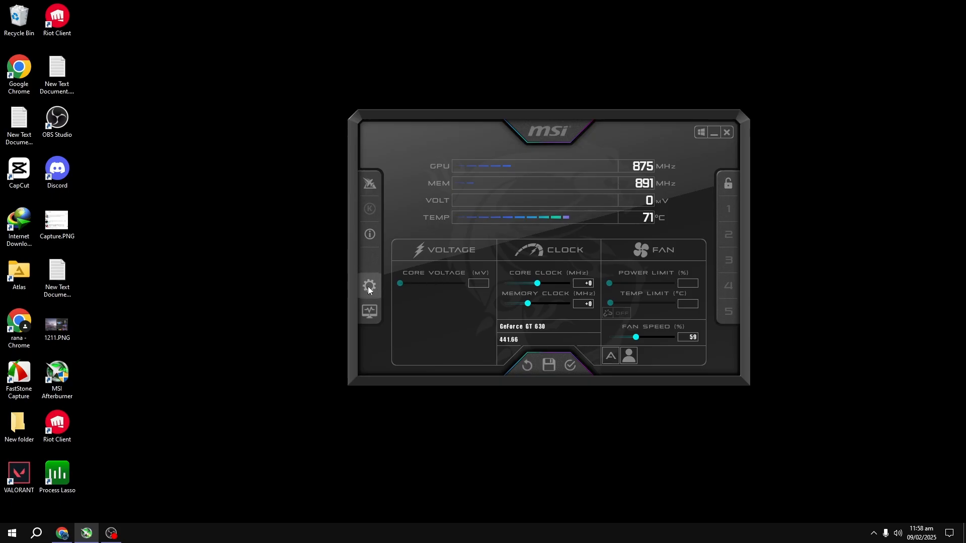
- Open MSI Afterburner's properties on the fan settings, with automatic fan control still off
left_click(369, 286)
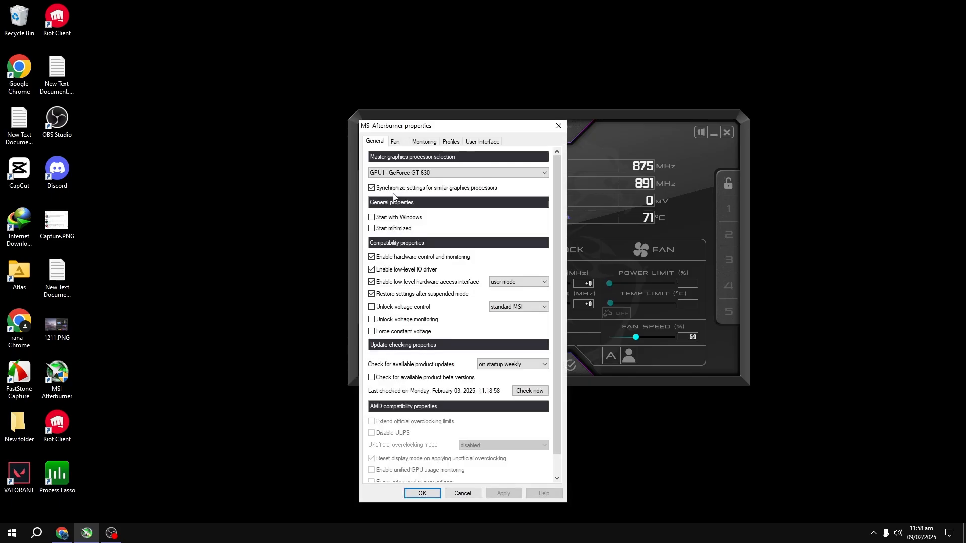
left_click(395, 140)
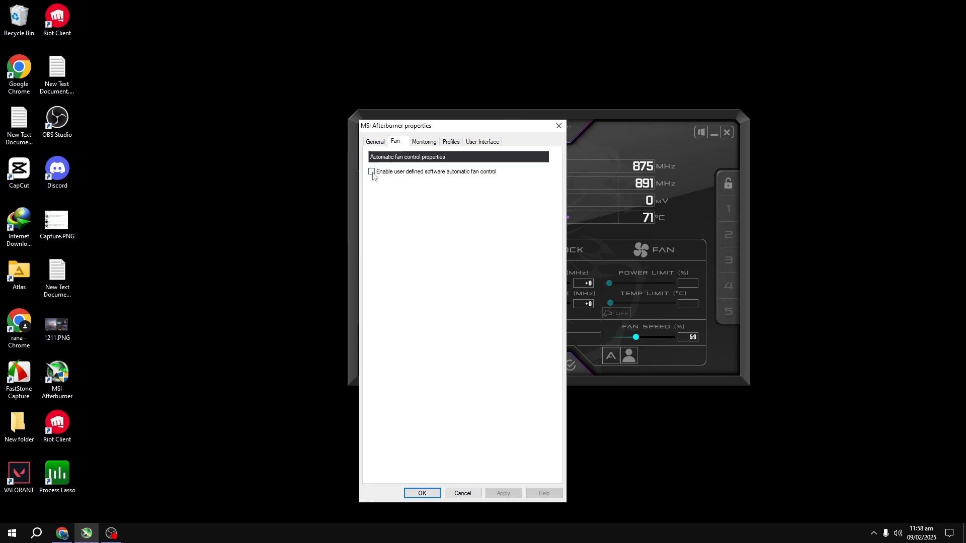
- Enable user-defined automatic fan control with a curve from 40% at 30 °C to 100% at 90 °C
left_click(371, 171)
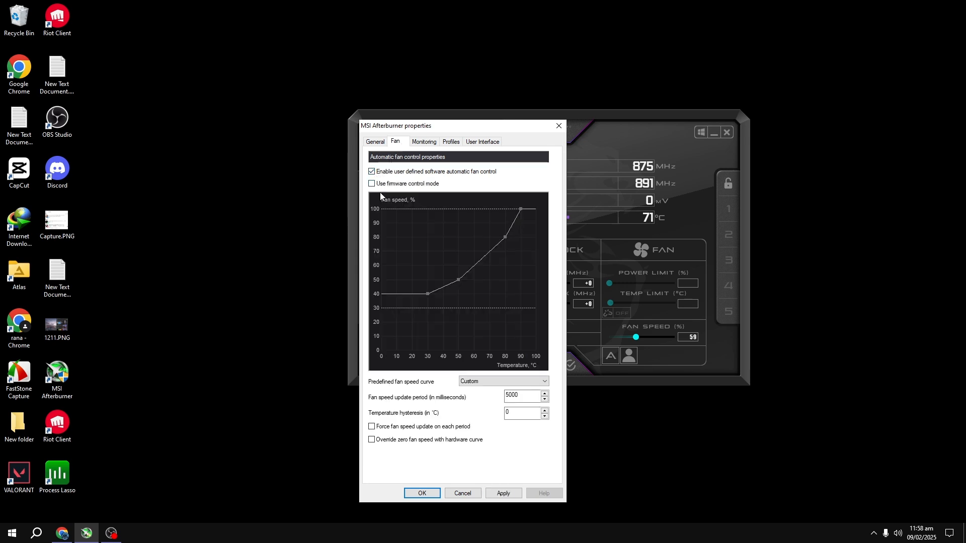
mouse_move(436, 298)
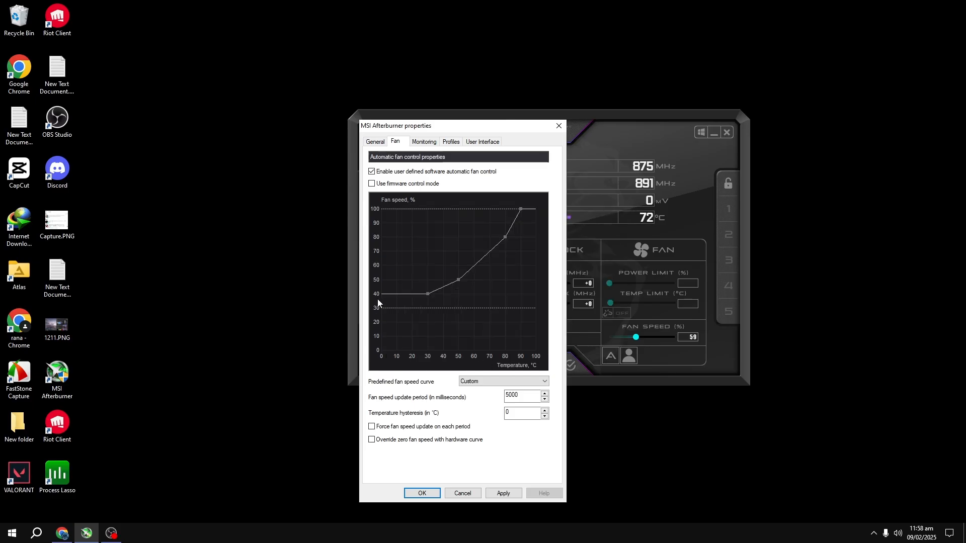
mouse_move(373, 278)
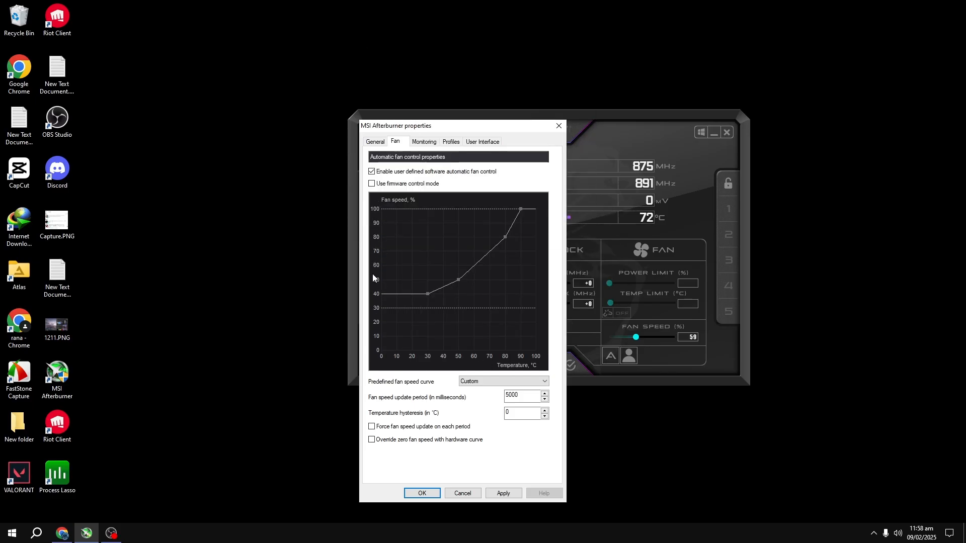
mouse_move(499, 311)
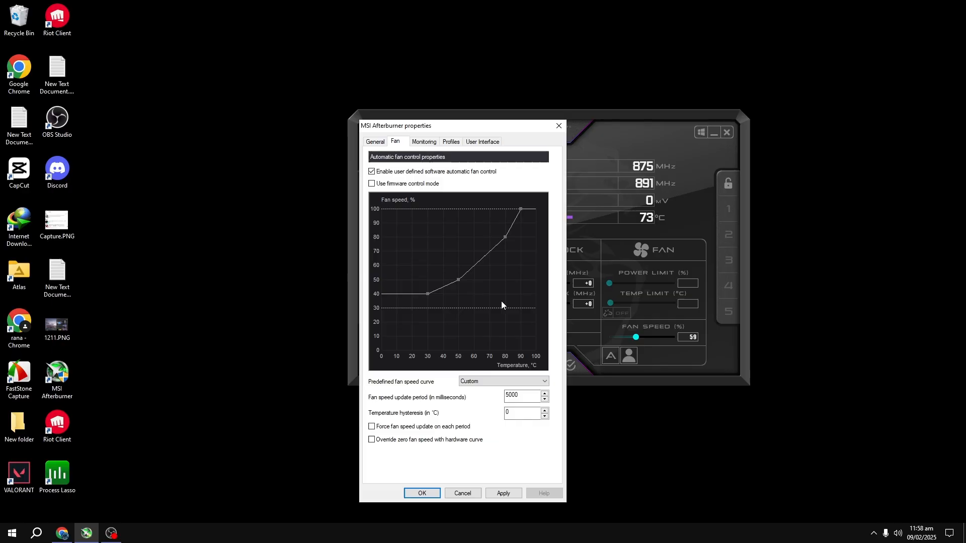
mouse_move(500, 282)
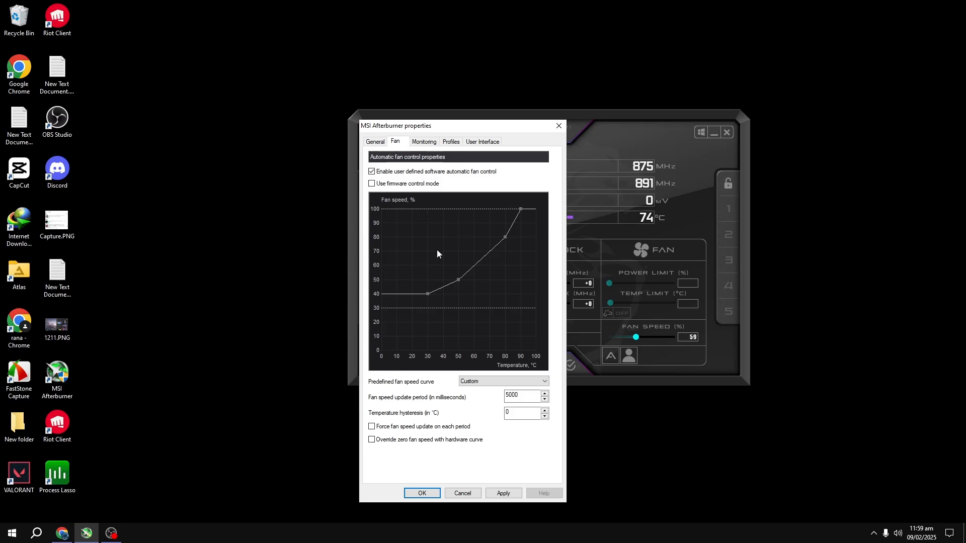
left_click(421, 493)
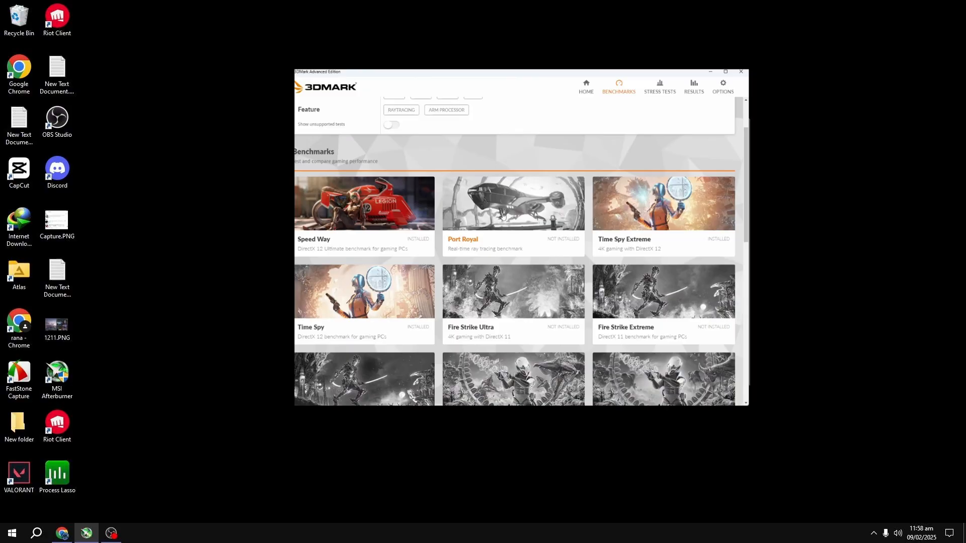
mouse_move(489, 240)
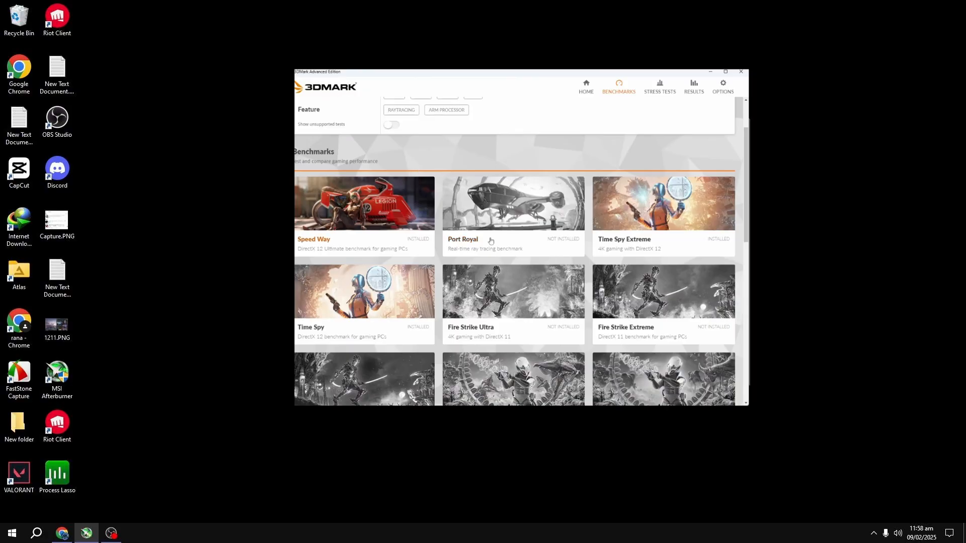
mouse_move(650, 249)
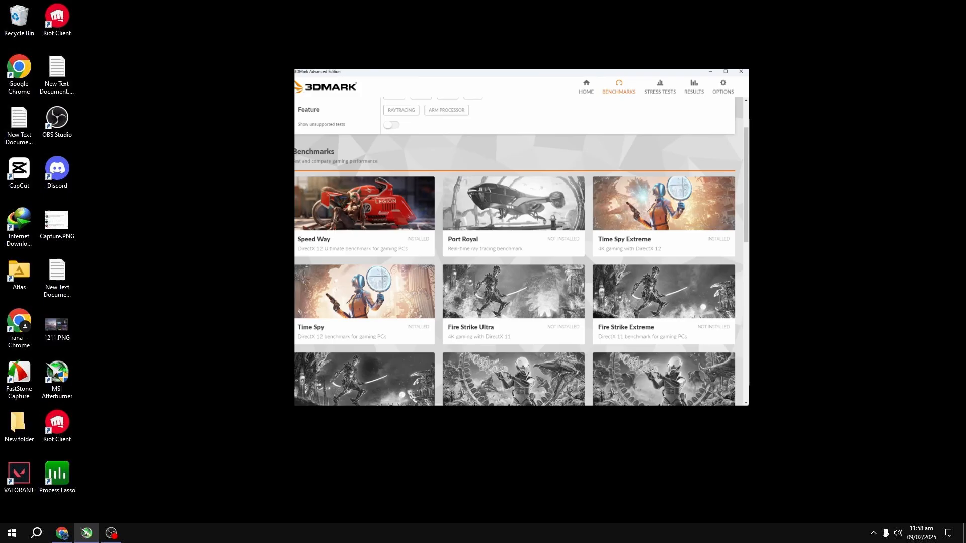
mouse_move(708, 126)
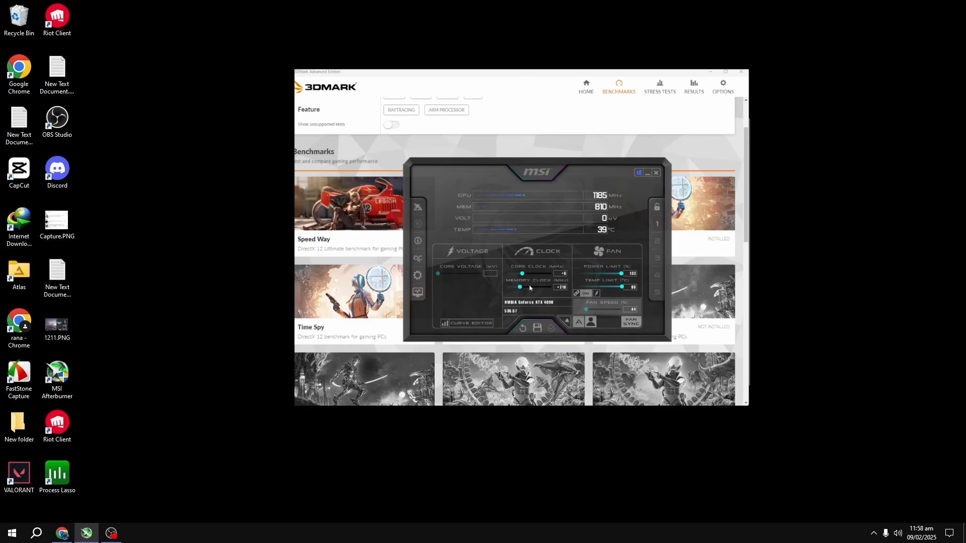
mouse_move(521, 287)
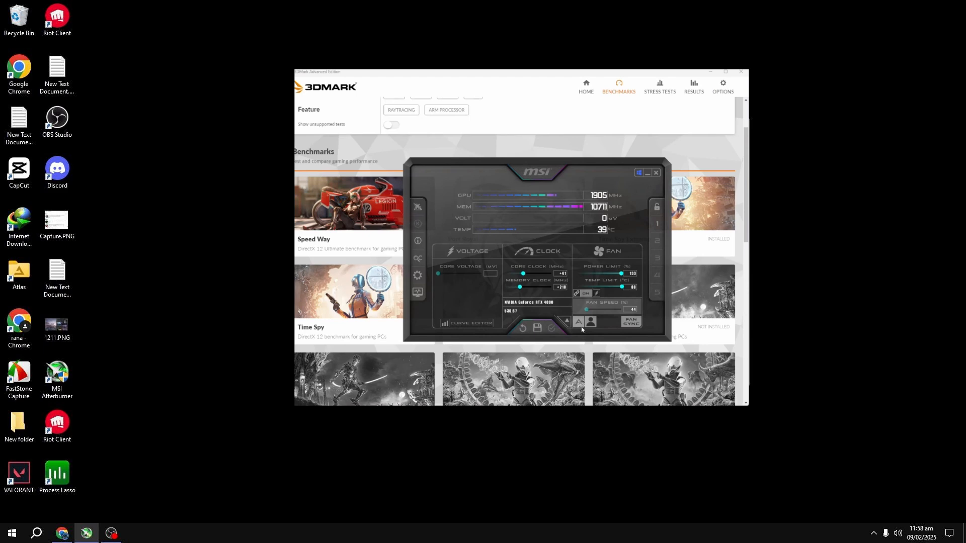
mouse_move(578, 321)
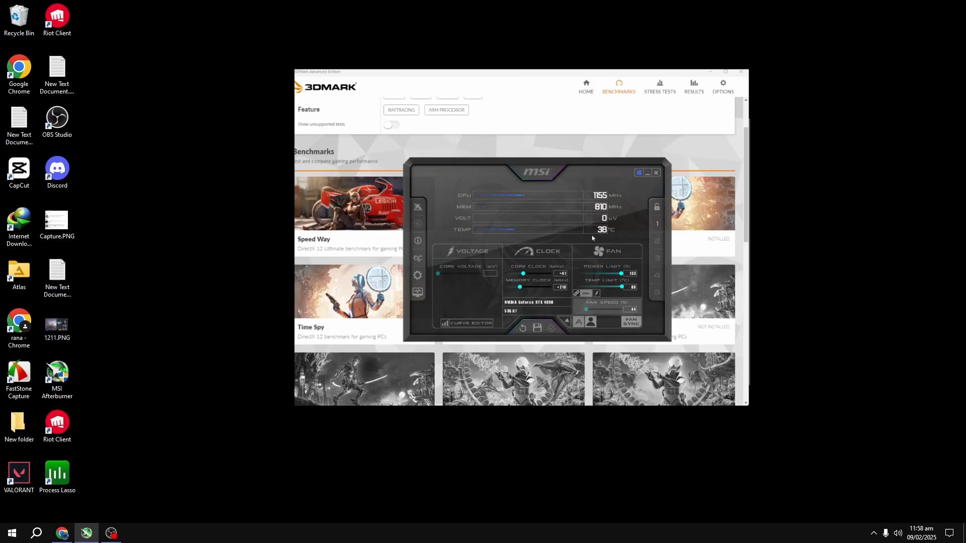
mouse_move(534, 291)
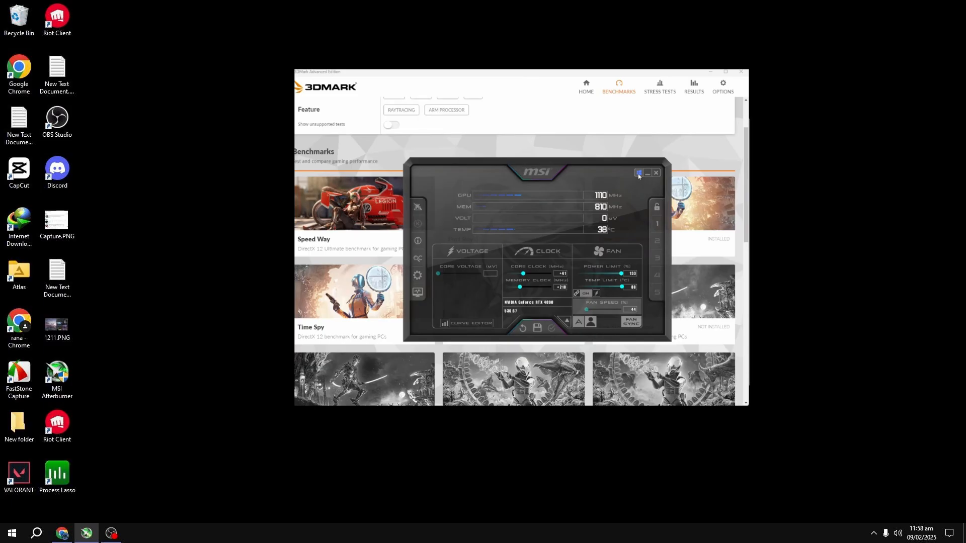
mouse_move(639, 174)
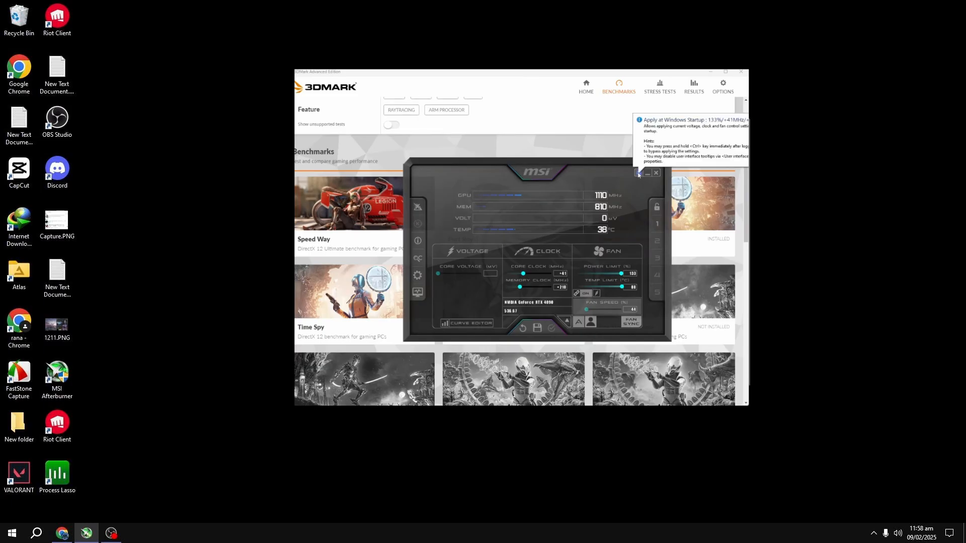